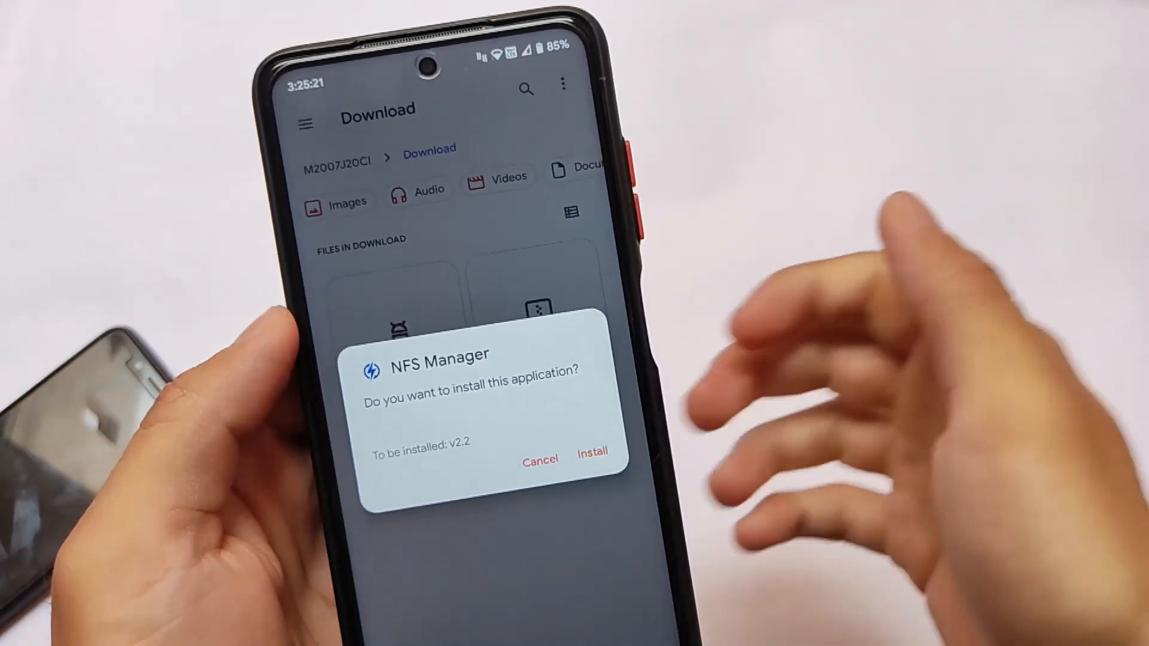
Step: Install the downloaded NFS Manager app and scroll through Magisk's installed modules list
click(592, 451)
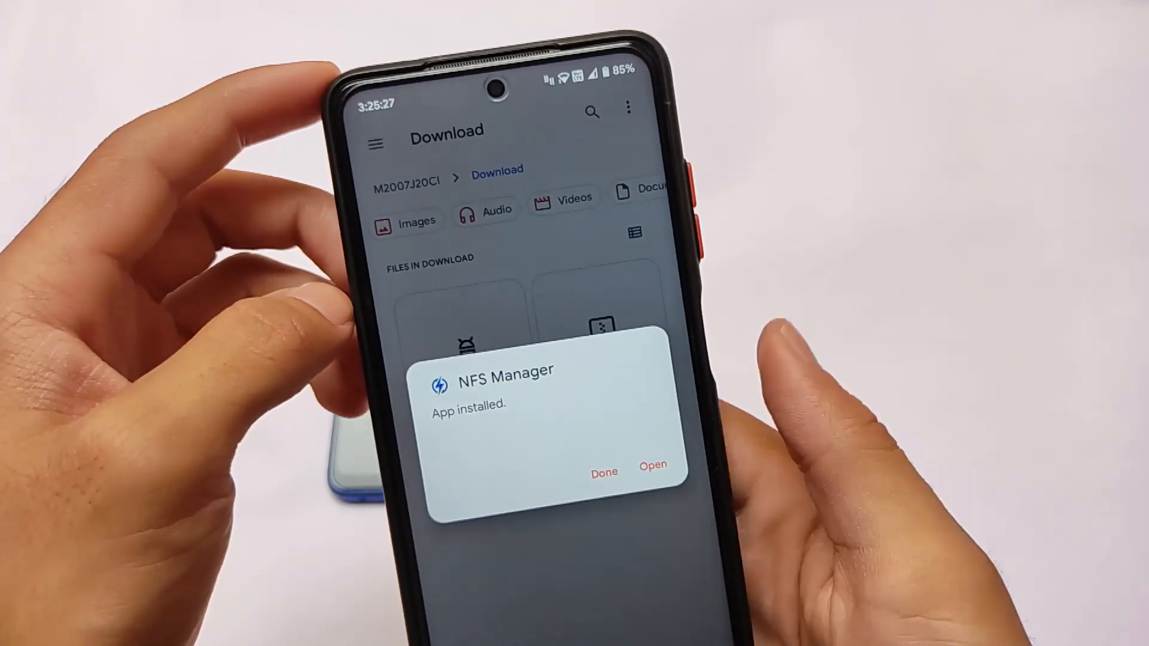
click(603, 473)
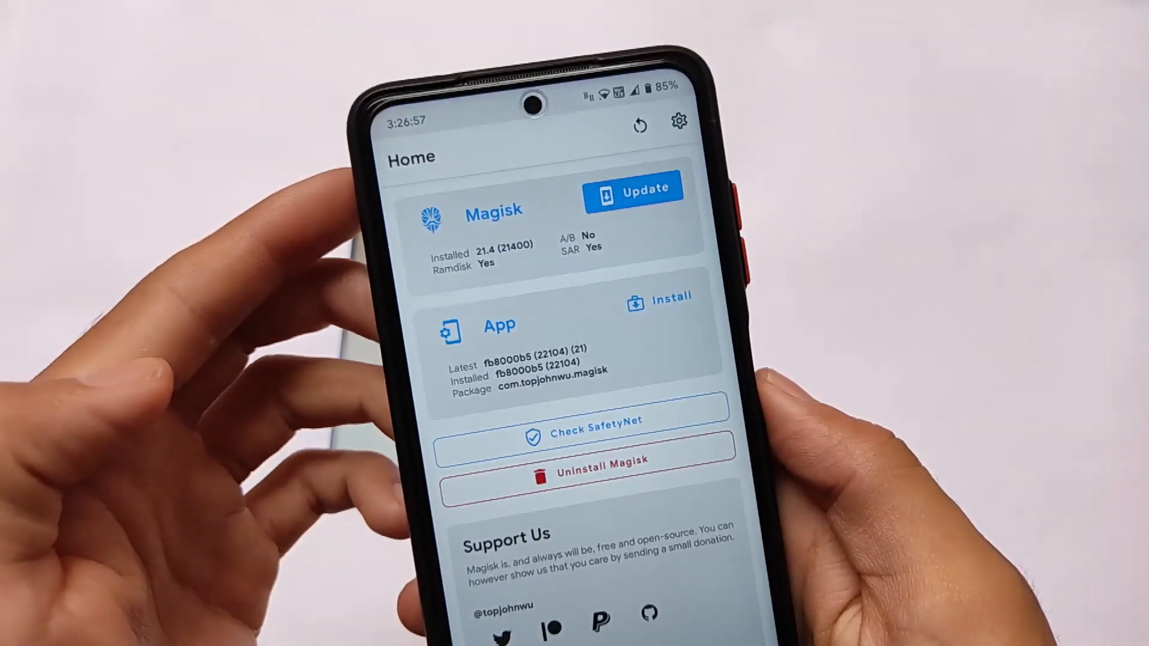
scroll(down, 3)
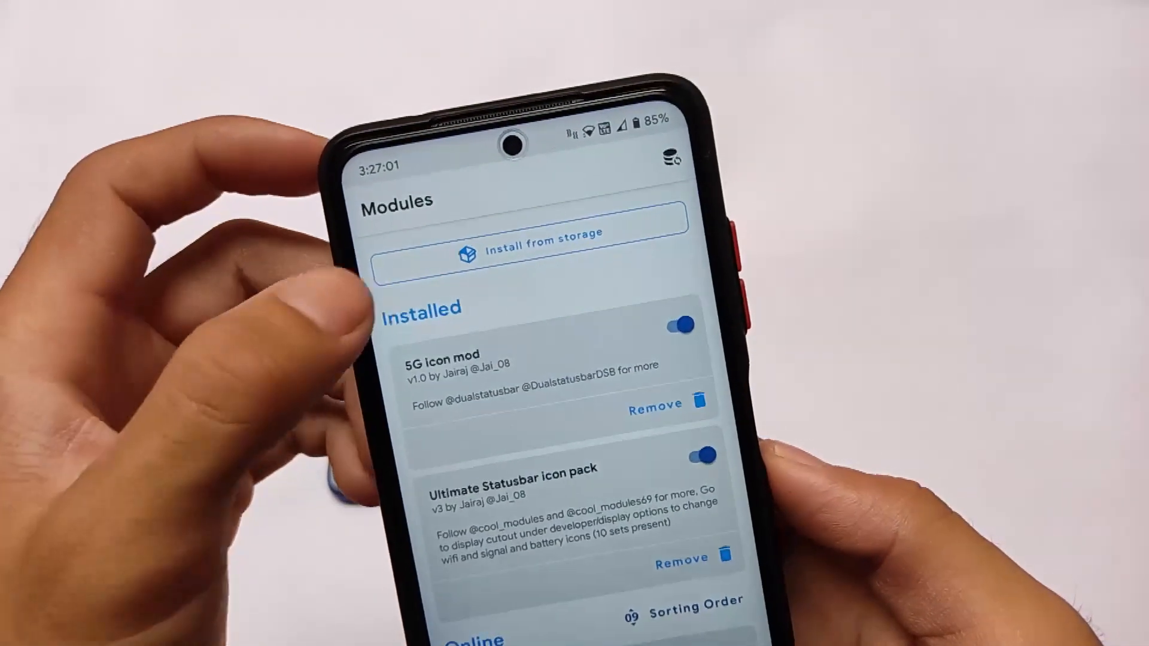
Step: Flash the newer NFS_INJECTOR zip from internal storage's Download folder in Magisk
click(522, 254)
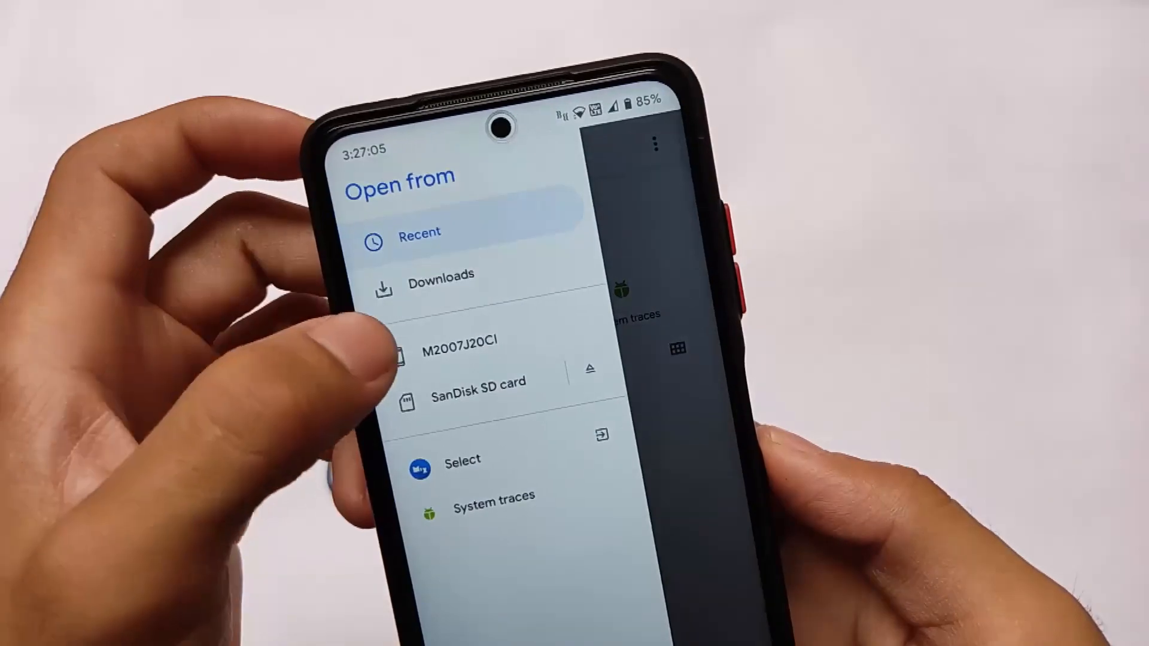
click(457, 342)
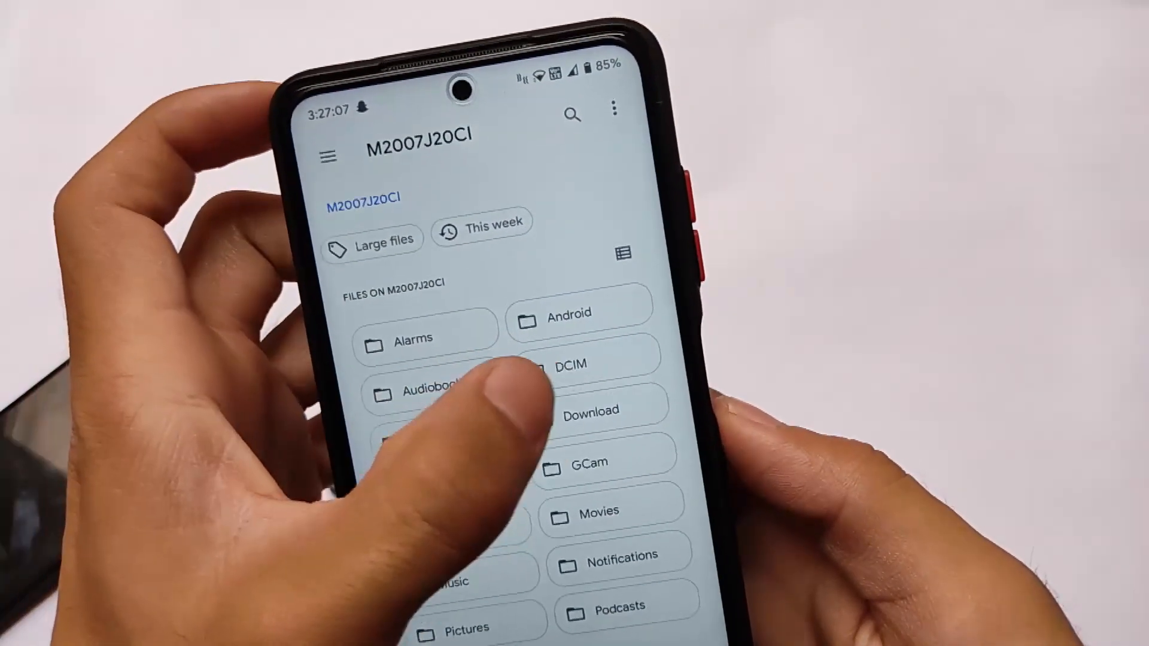
click(592, 408)
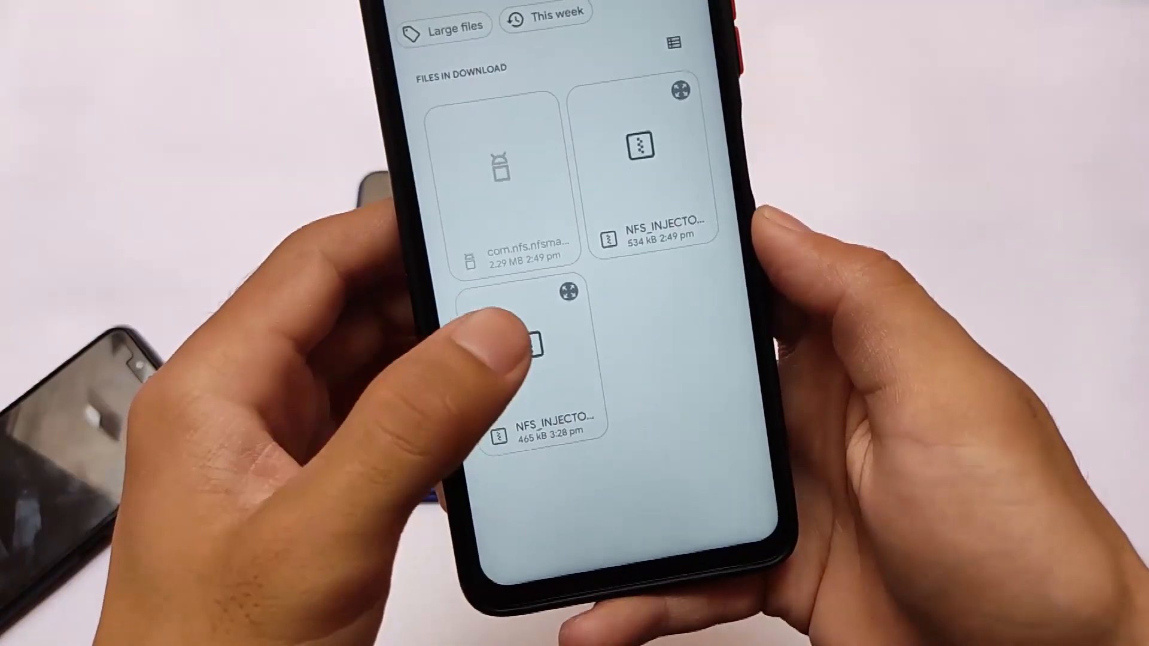
click(542, 344)
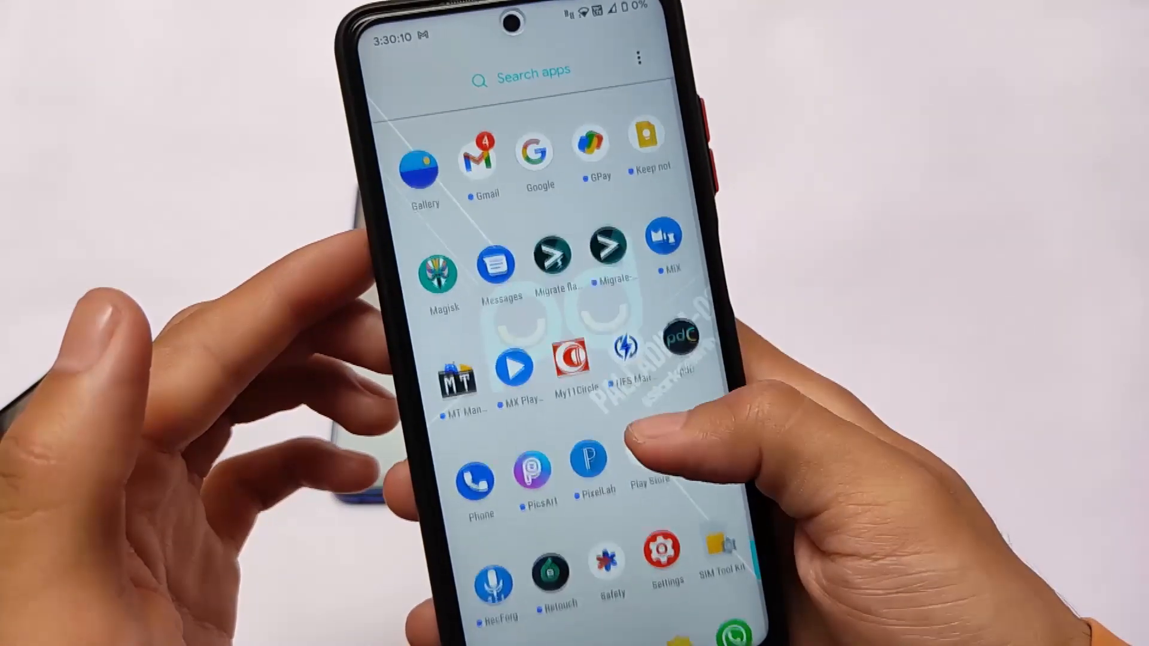
Step: Launch NFS Manager and allow its access to photos and media
click(630, 348)
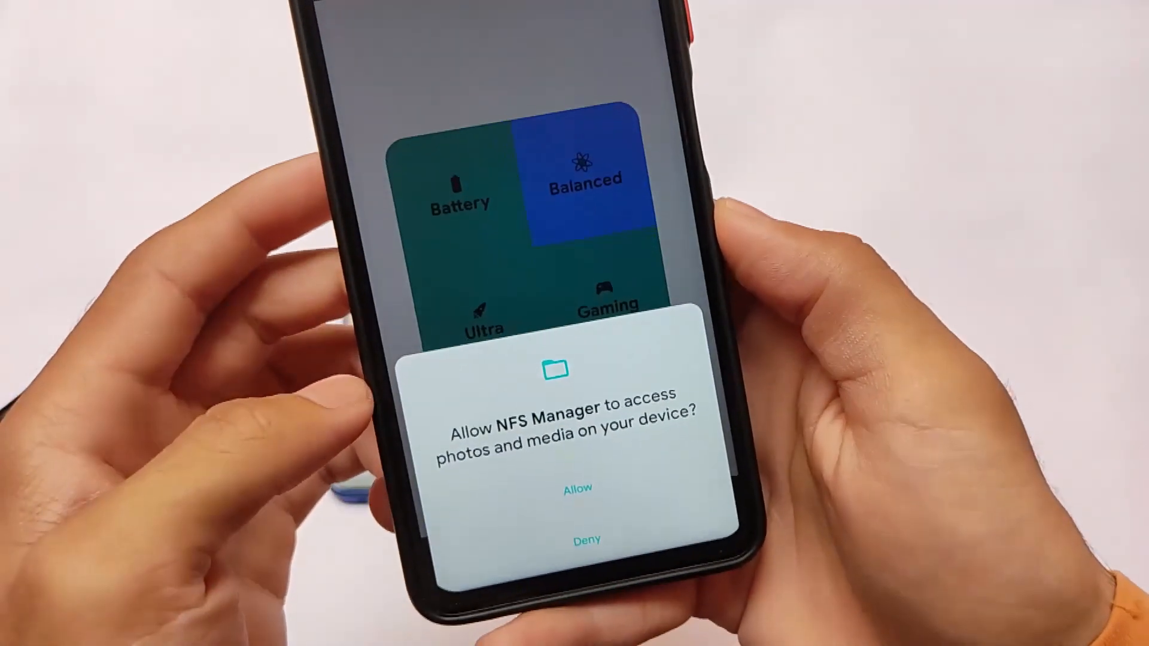
click(577, 488)
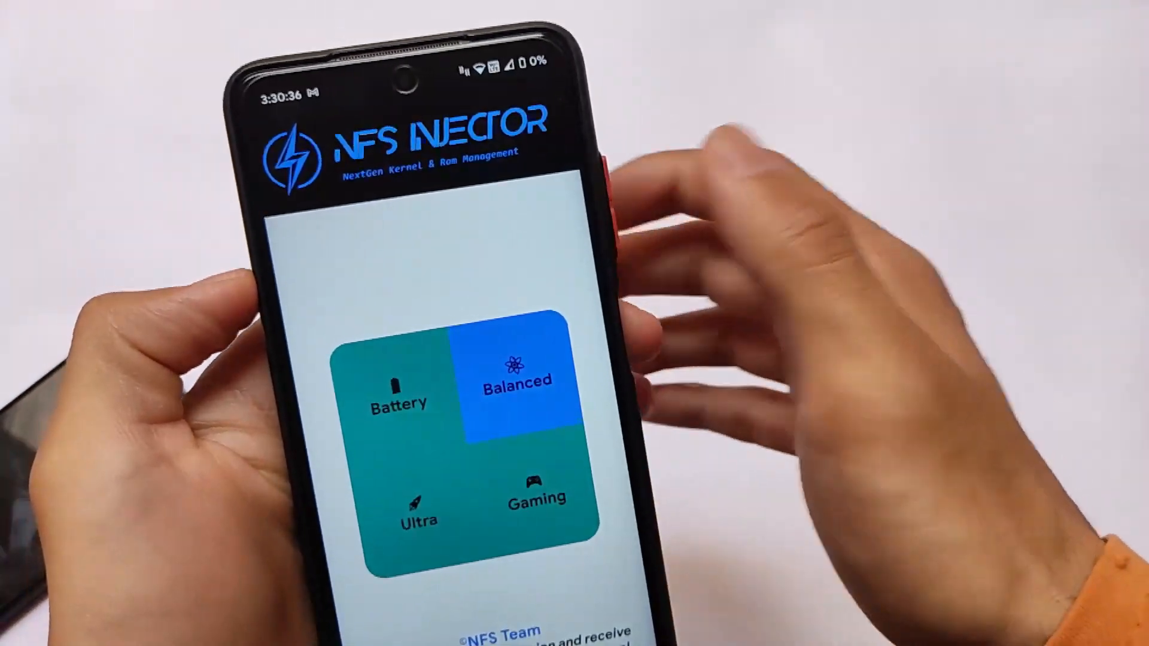
Step: Cancel the Battery mode switch, then apply Gaming mode instead
click(398, 395)
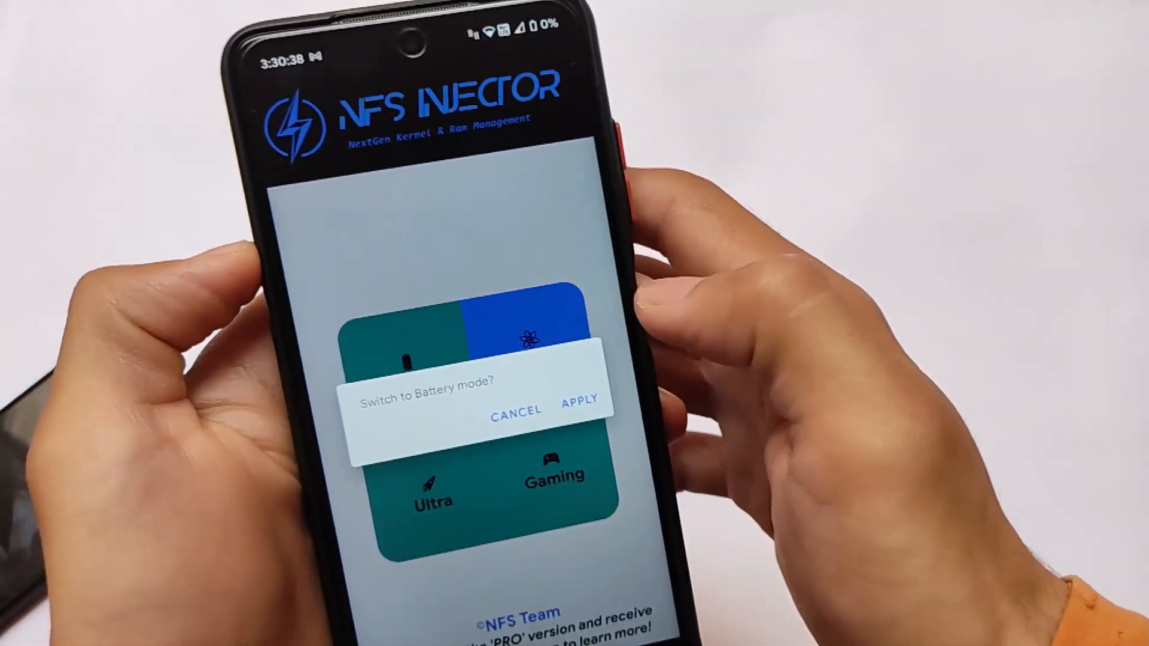
click(580, 402)
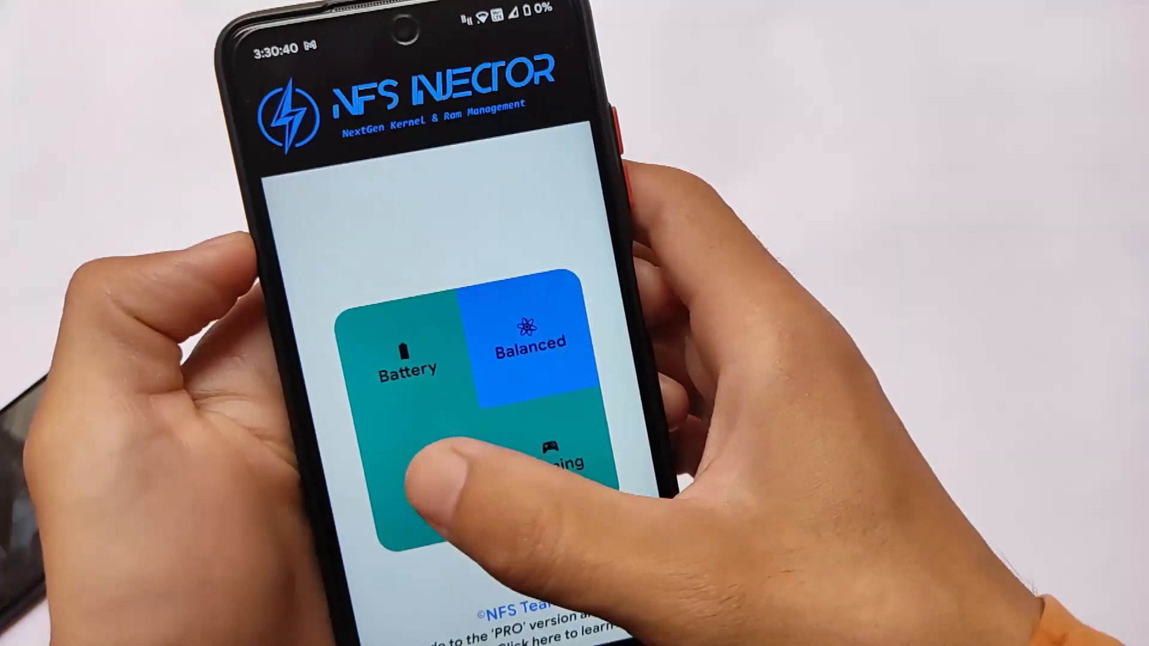
click(535, 461)
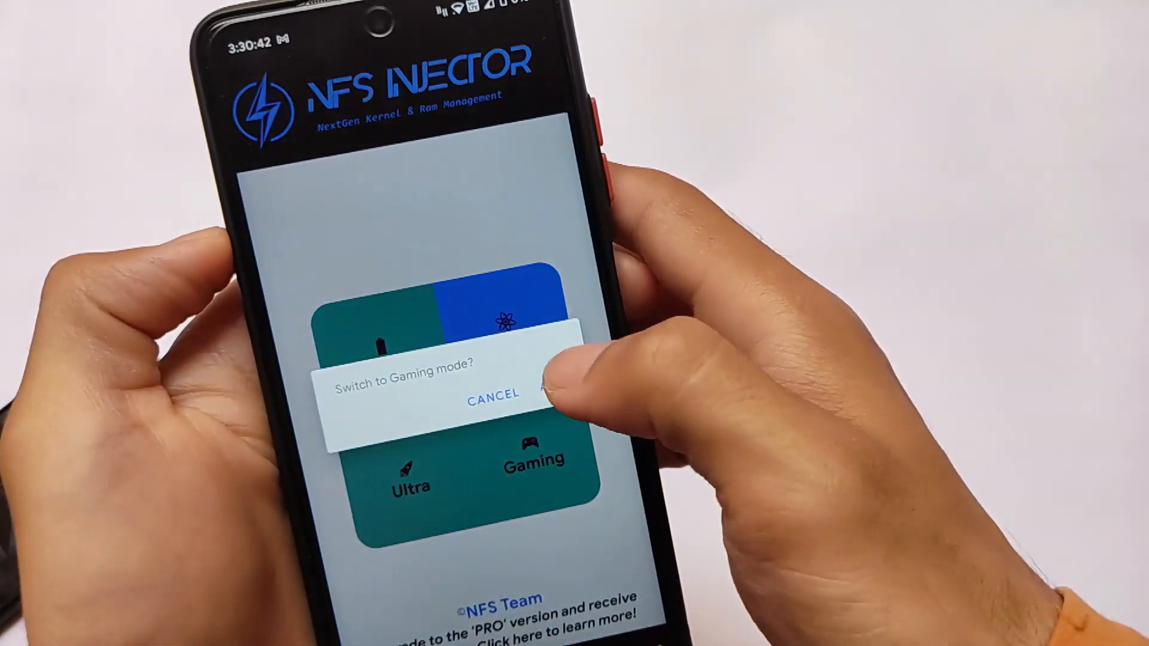
click(553, 394)
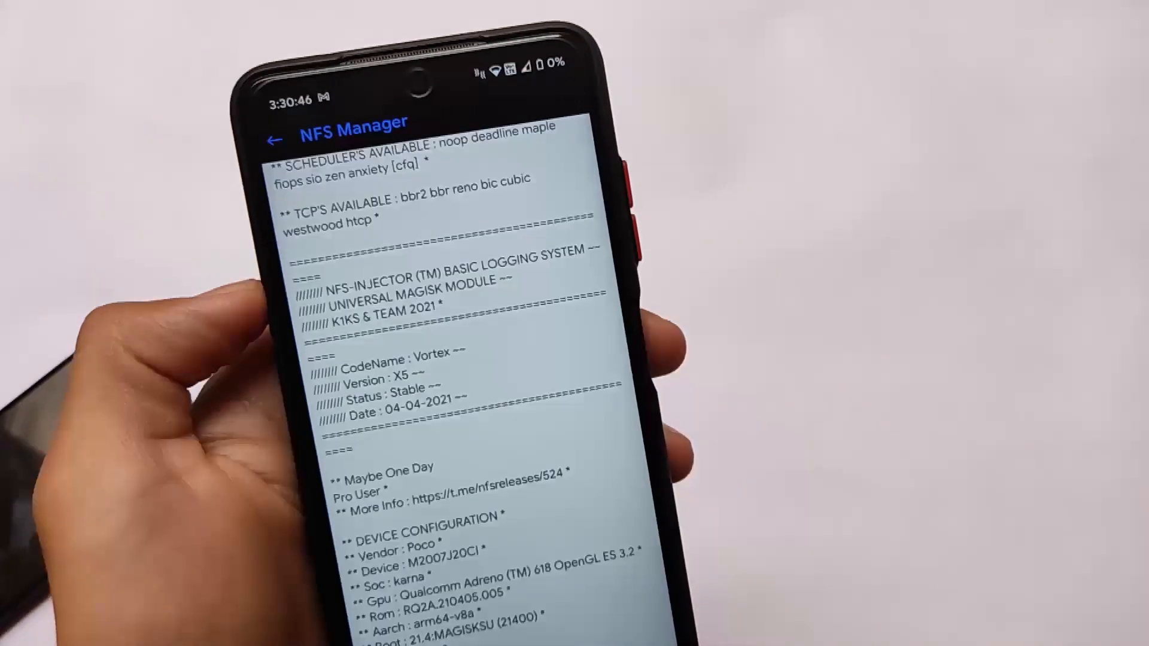
Step: Scroll the optimization log to END OF OPTIMIZATIONS and close it
scroll(down, 3)
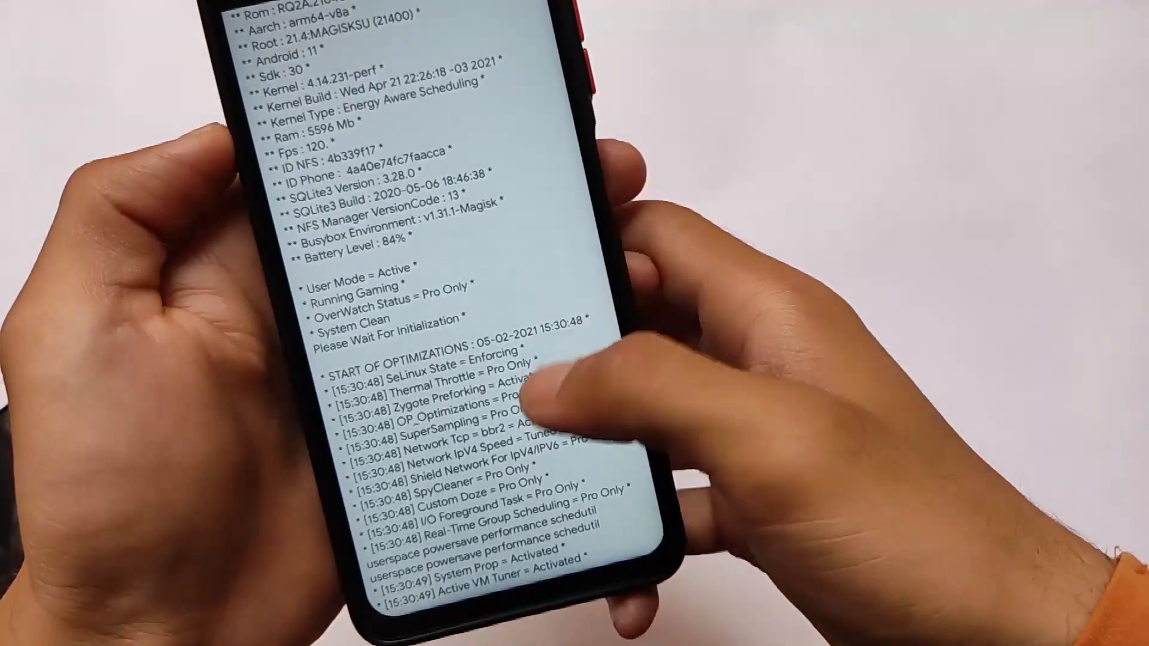
scroll(down, 3)
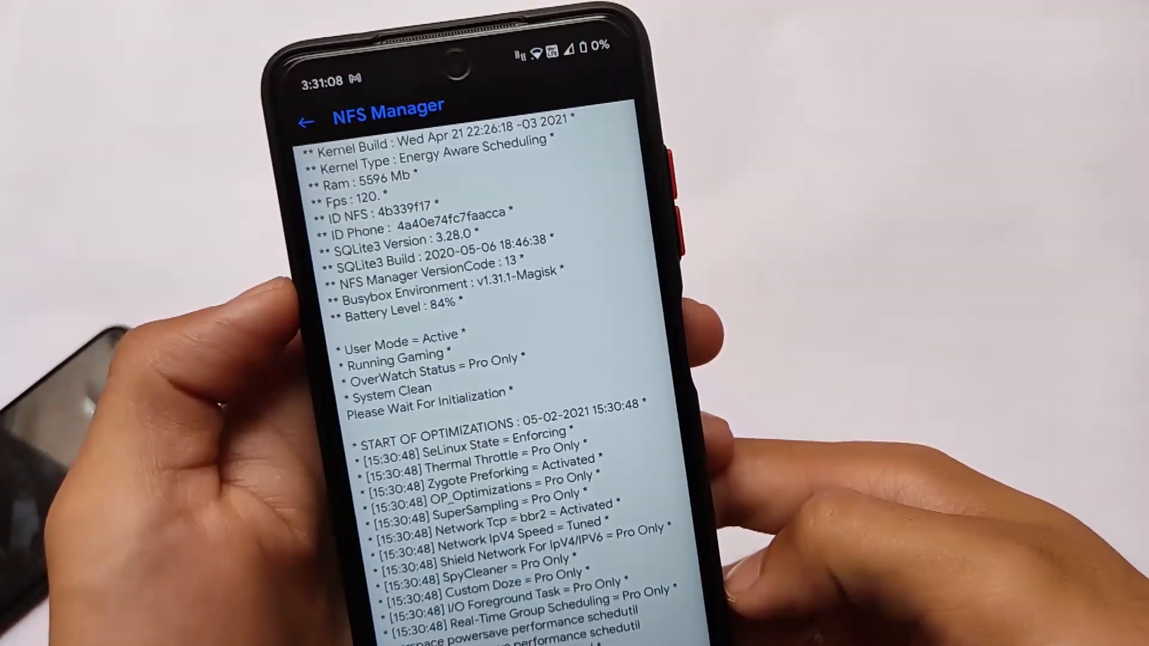
scroll(down, 3)
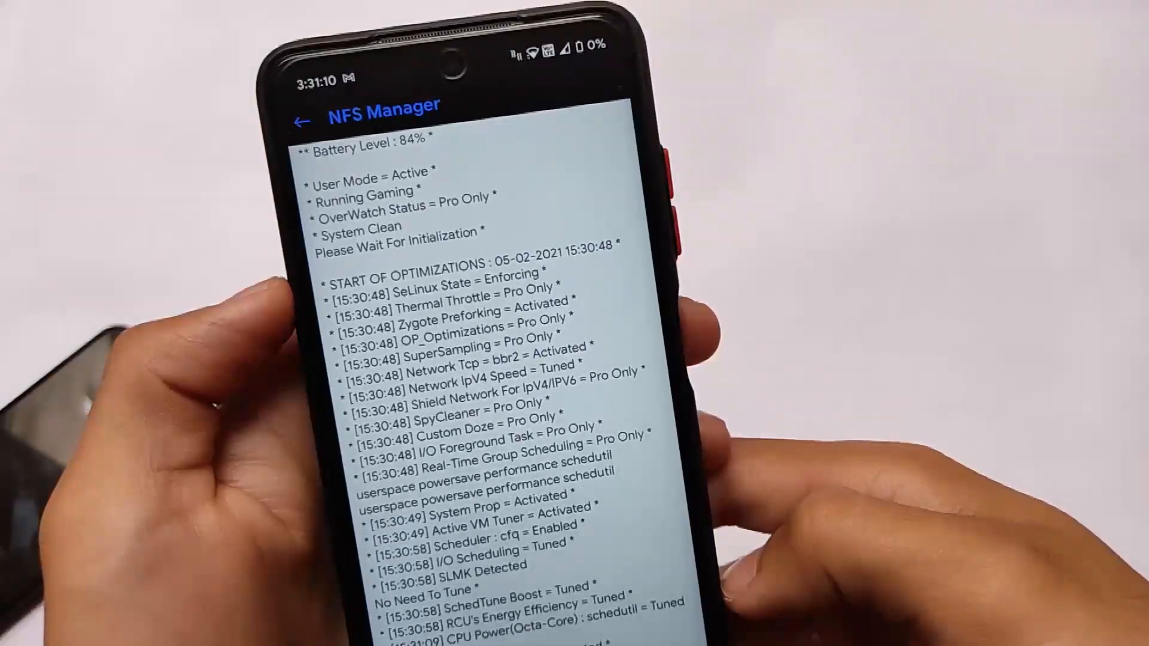
scroll(up, 3)
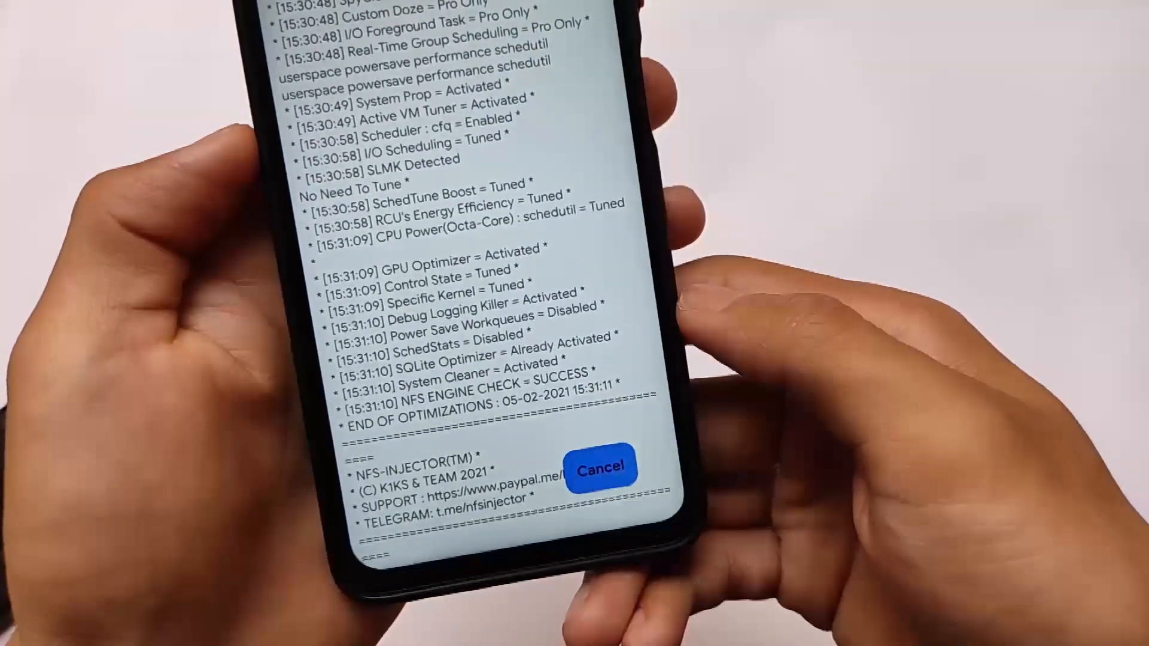
click(599, 467)
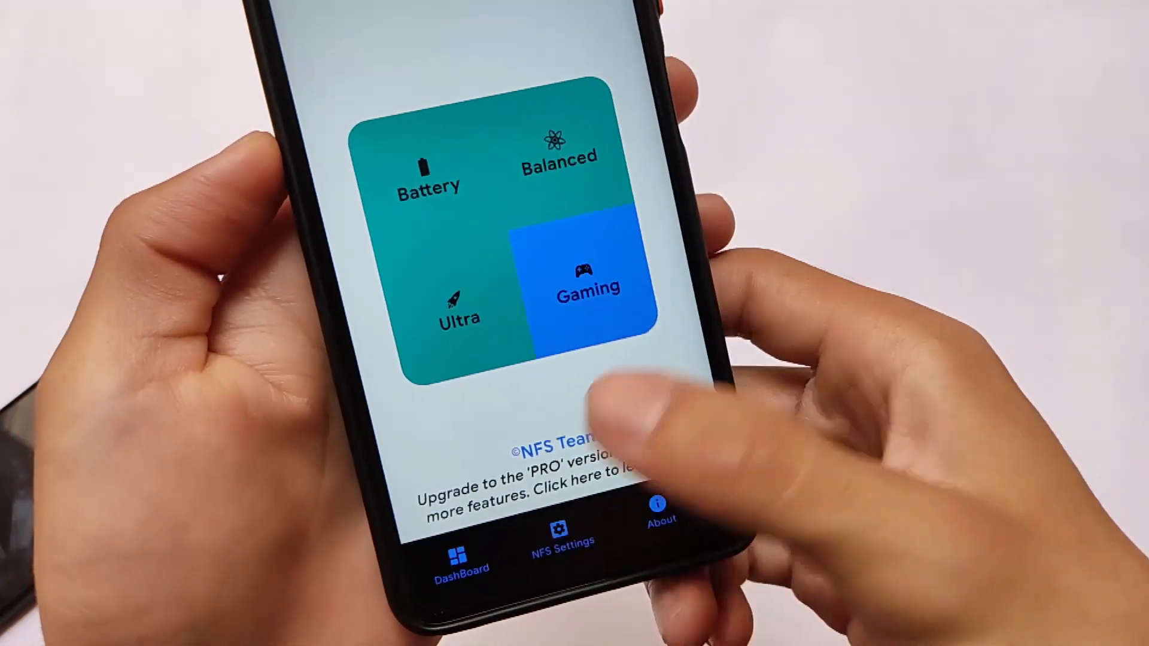
Step: Show the NFS Settings status page with schedutil governor, cfq scheduler and Enforcing SELinux
click(559, 542)
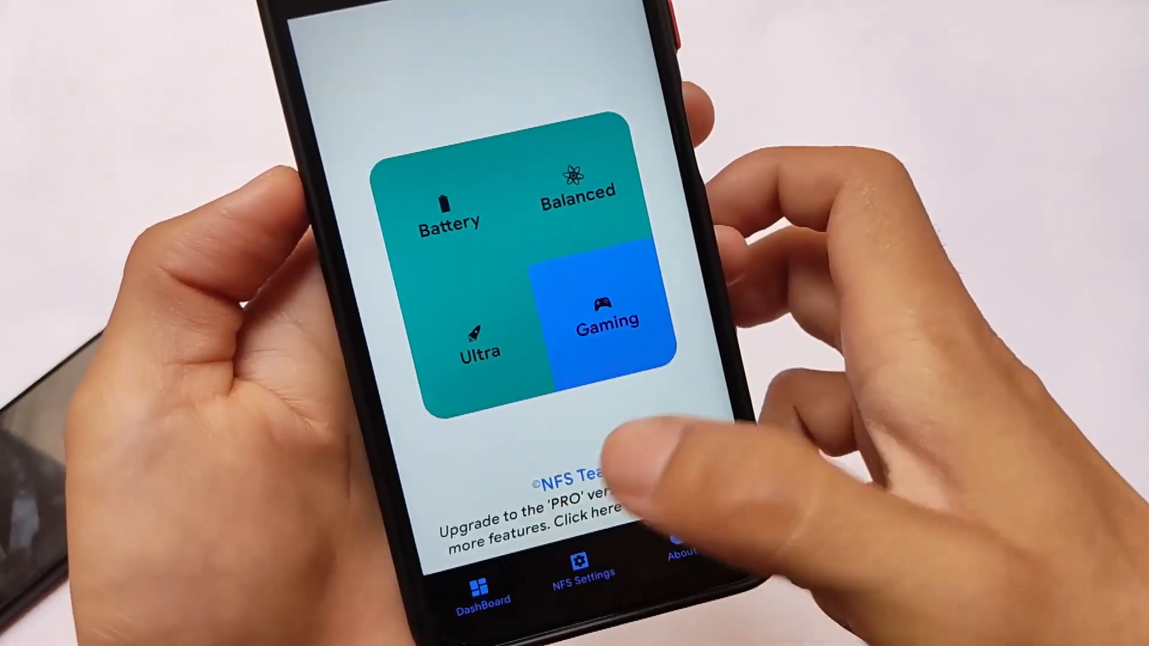
click(579, 571)
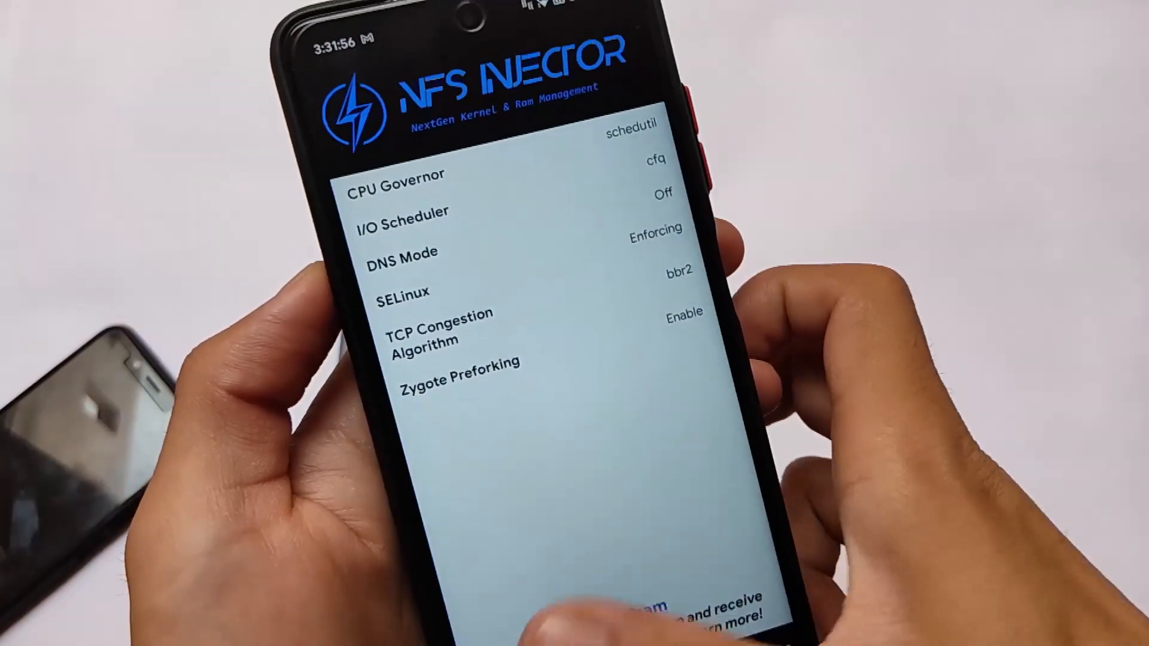